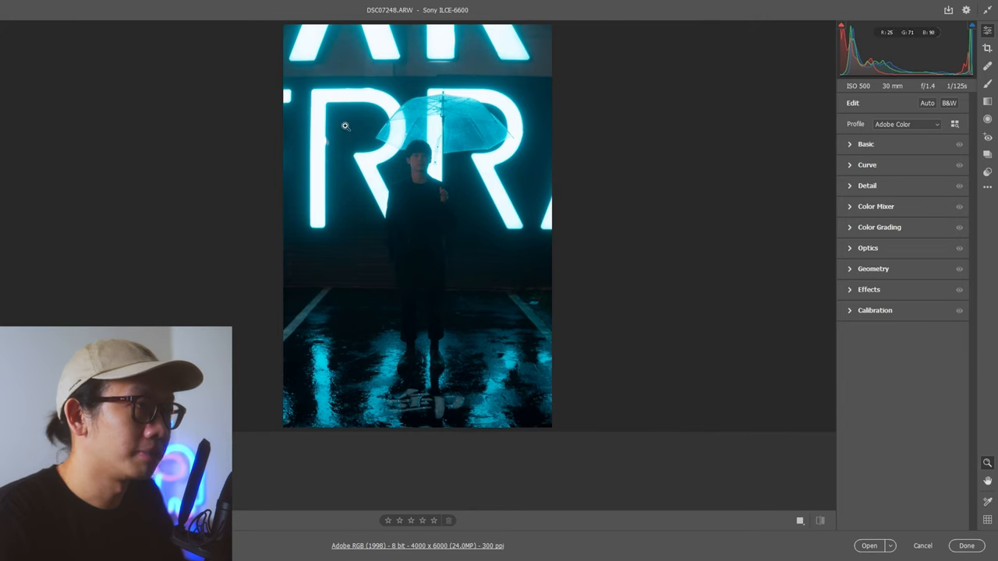
mouse_move(316, 86)
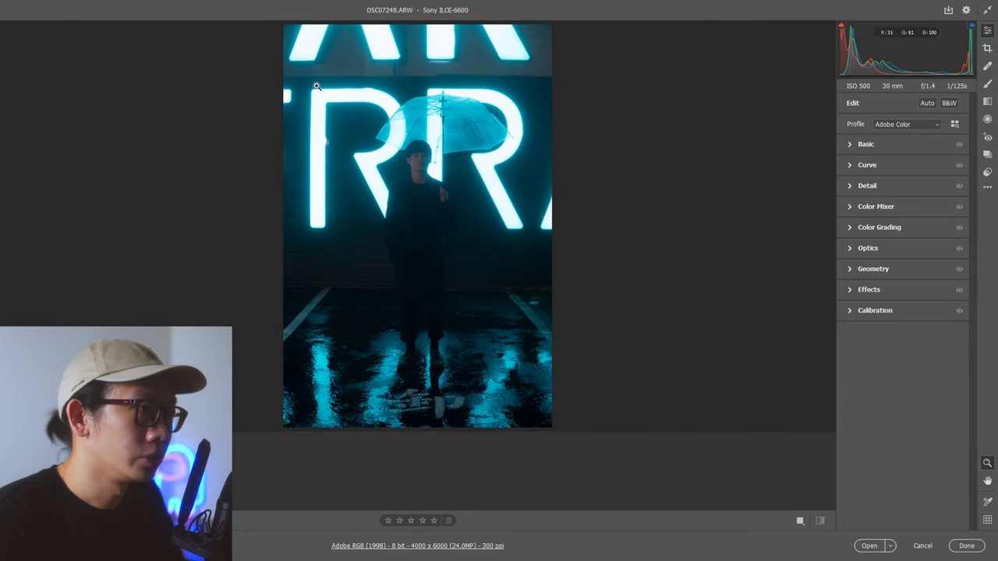
mouse_move(331, 123)
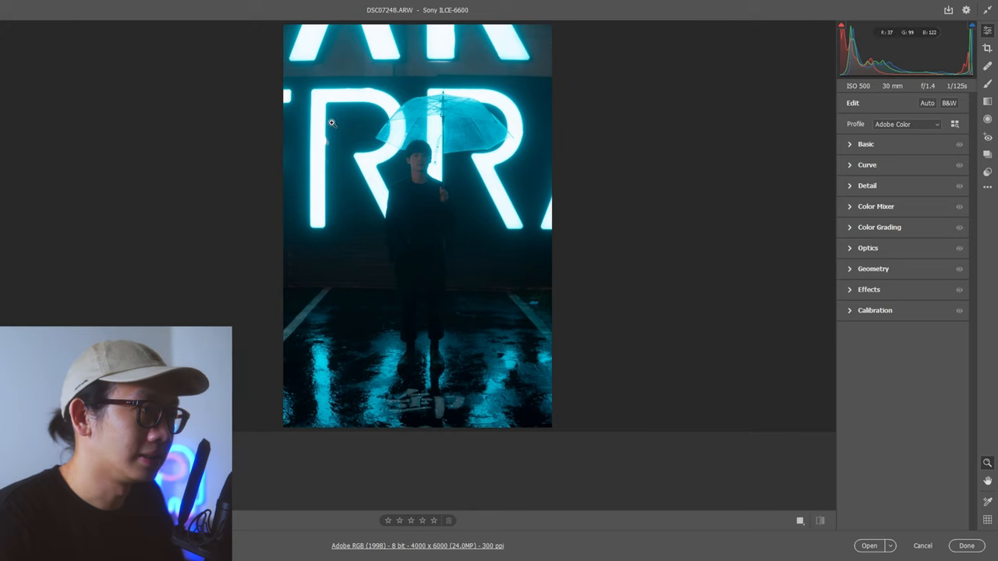
mouse_move(369, 156)
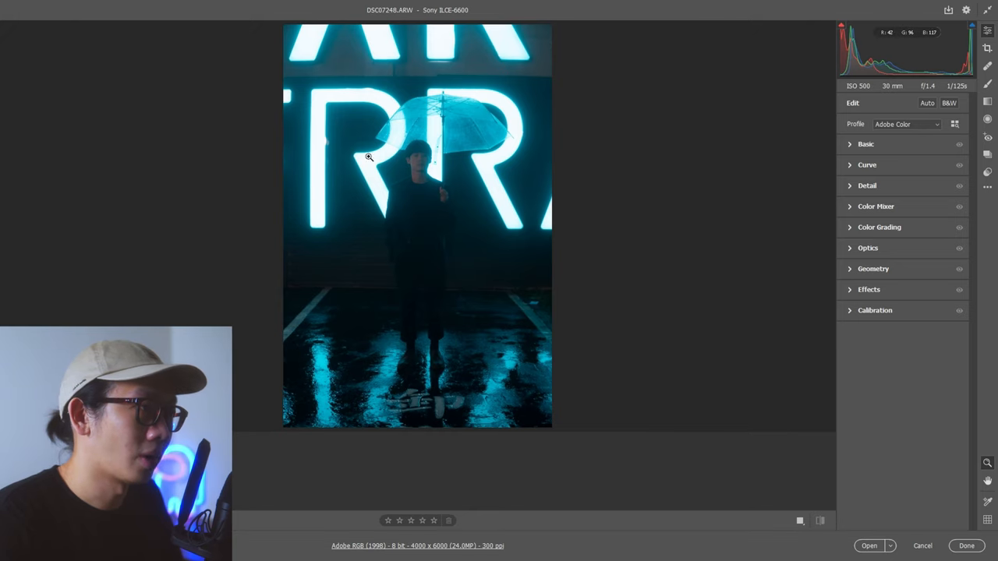
mouse_move(773, 148)
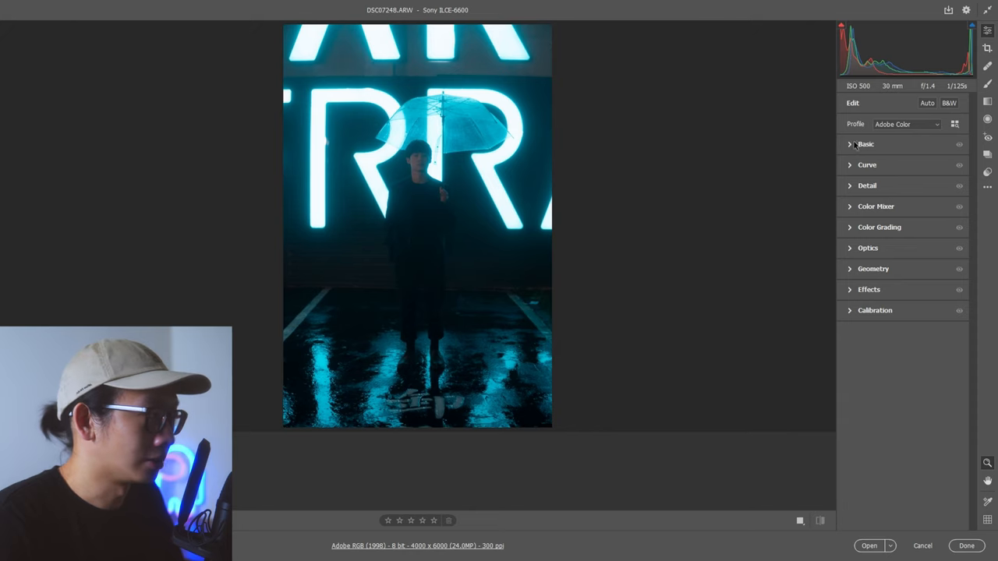
Step: In Basic, set Exposure +0.45, Highlights -83, Shadows +64, Whites +52, Texture +64, Clarity +19
click(865, 143)
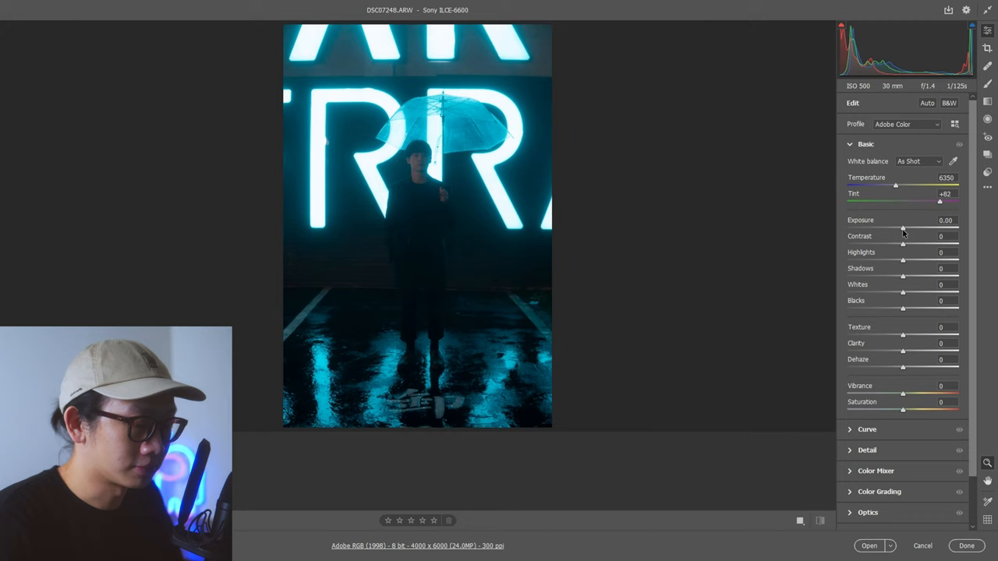
drag(903, 229, 909, 229)
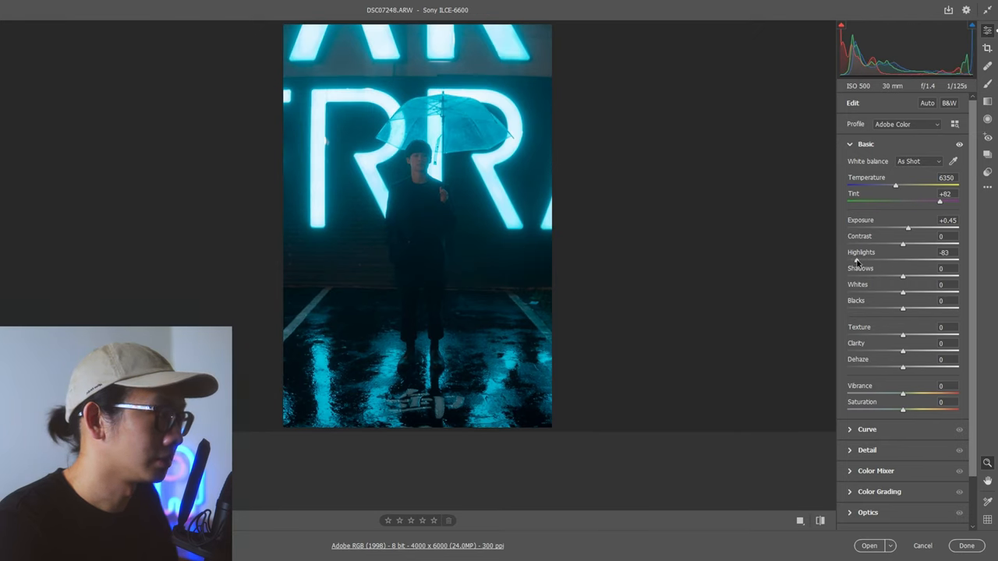
drag(903, 276, 927, 277)
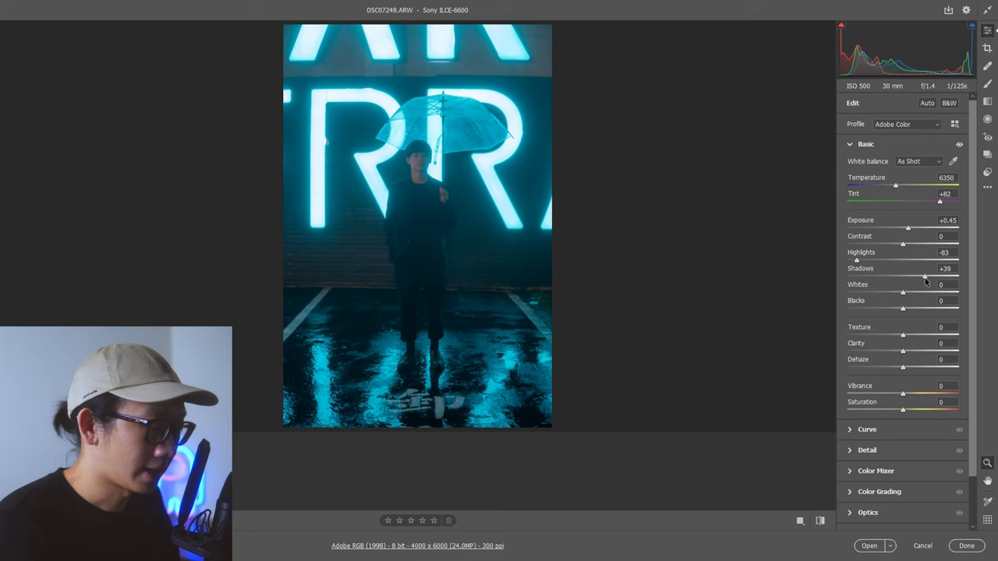
drag(904, 279, 935, 278)
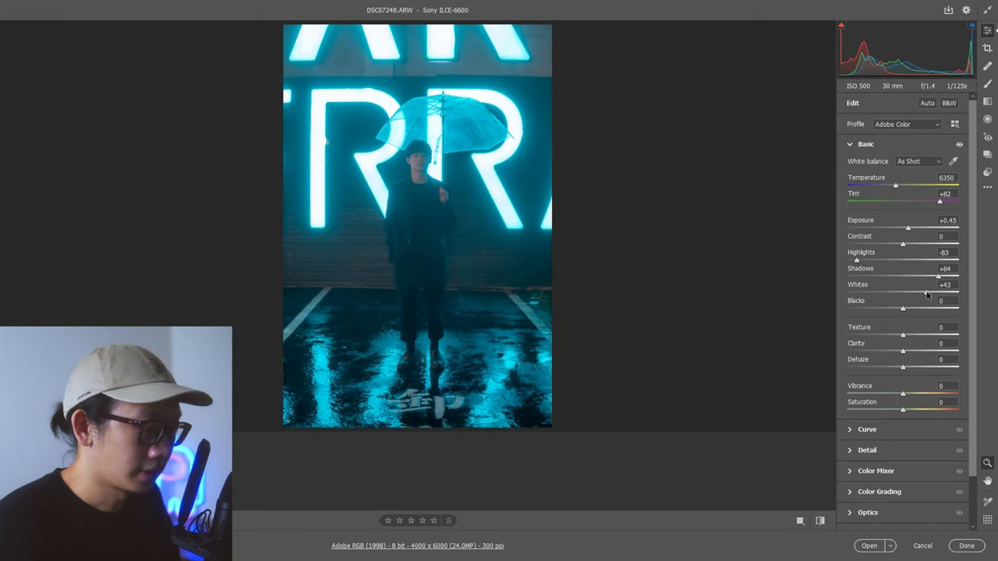
drag(937, 278, 943, 278)
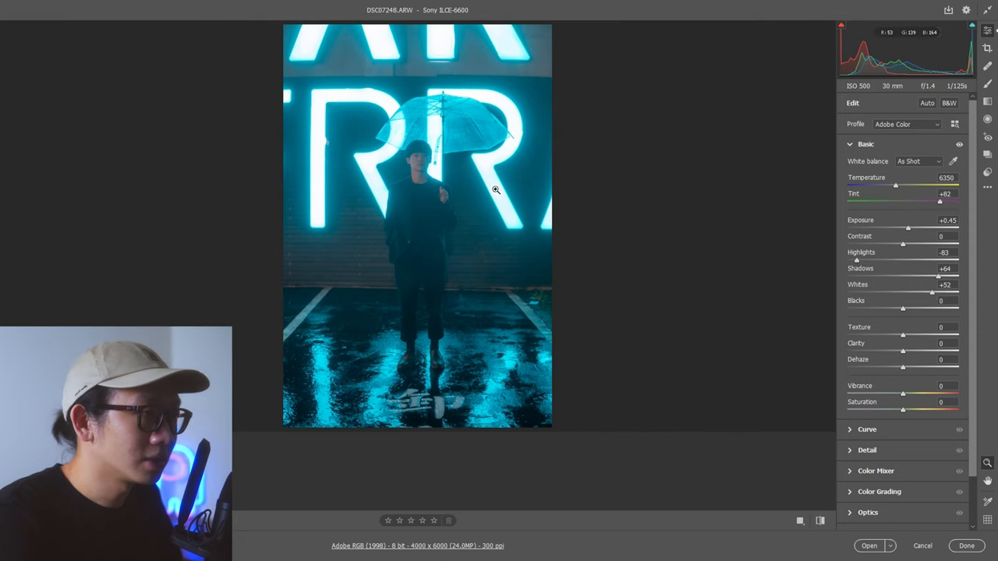
mouse_move(439, 275)
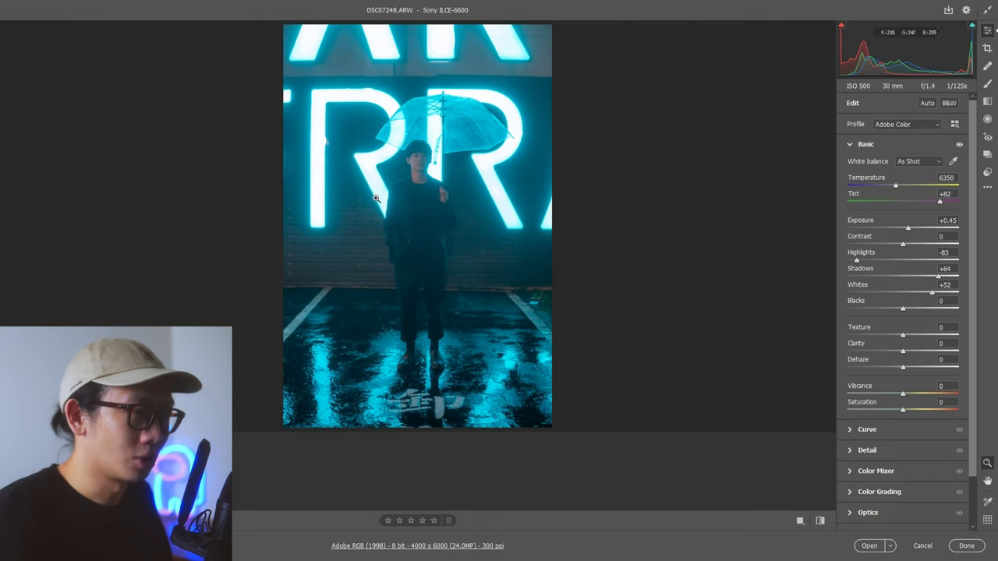
mouse_move(535, 159)
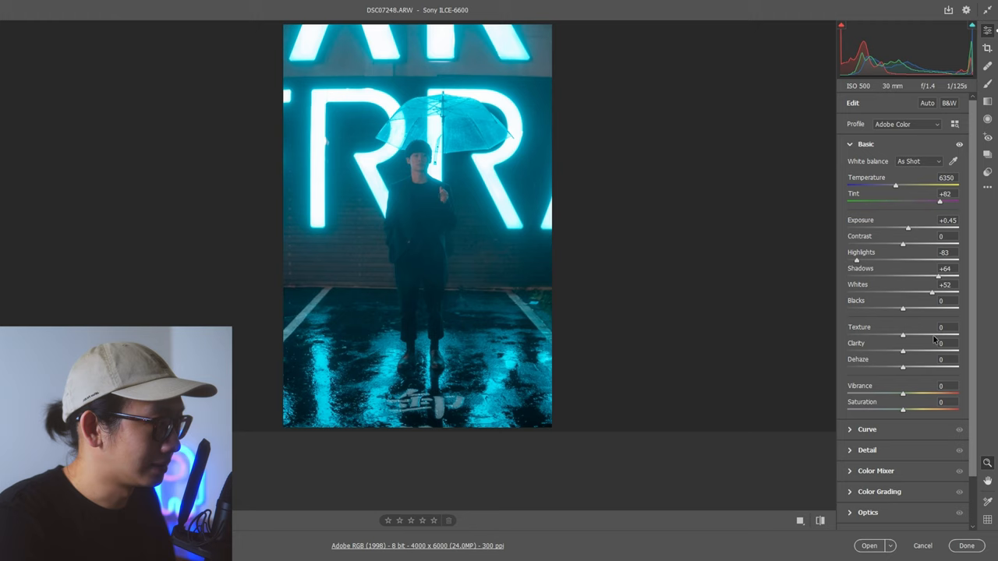
drag(903, 336, 940, 335)
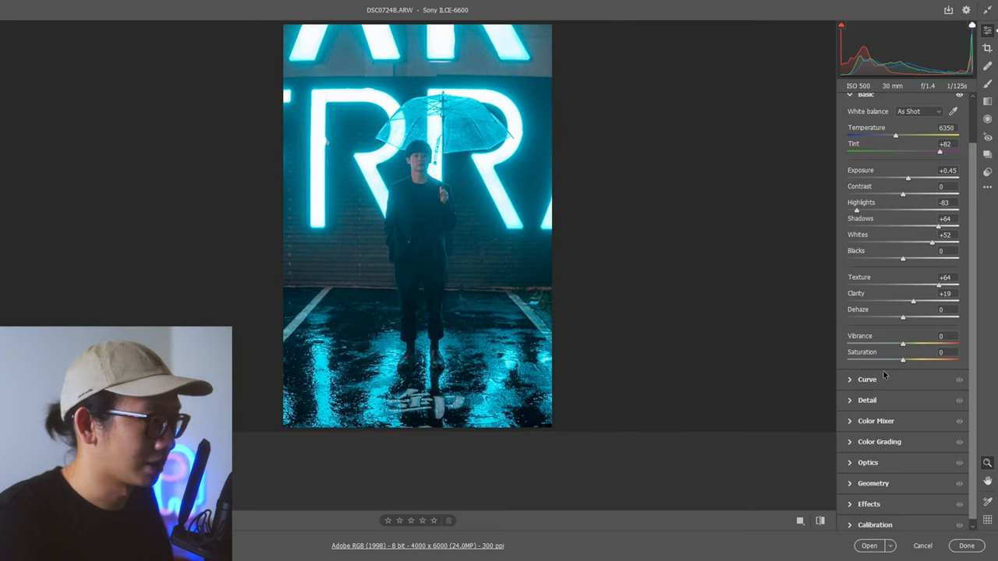
Step: Shape the RGB tone curve into an S-curve with a slightly raised black point
click(867, 379)
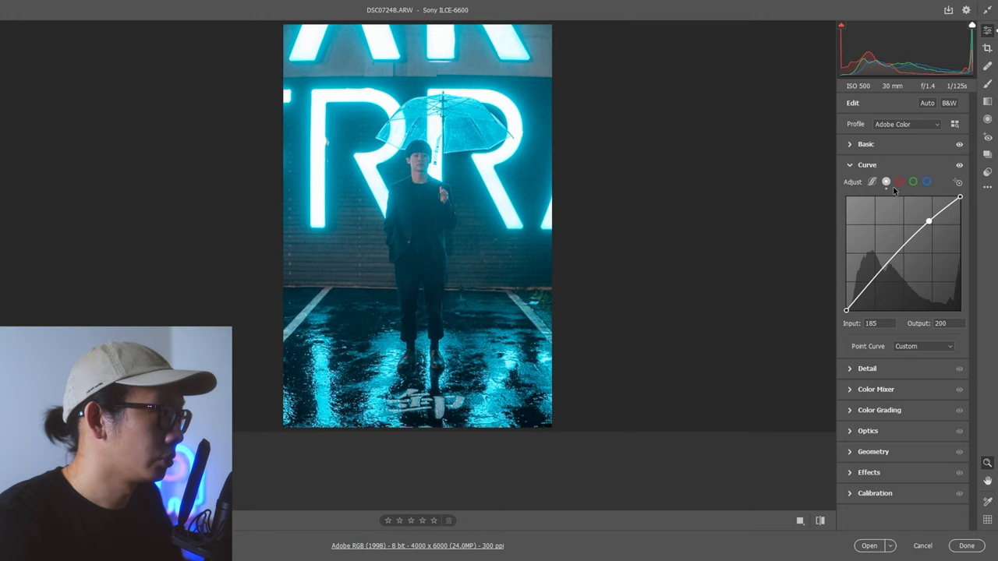
drag(928, 220, 927, 220)
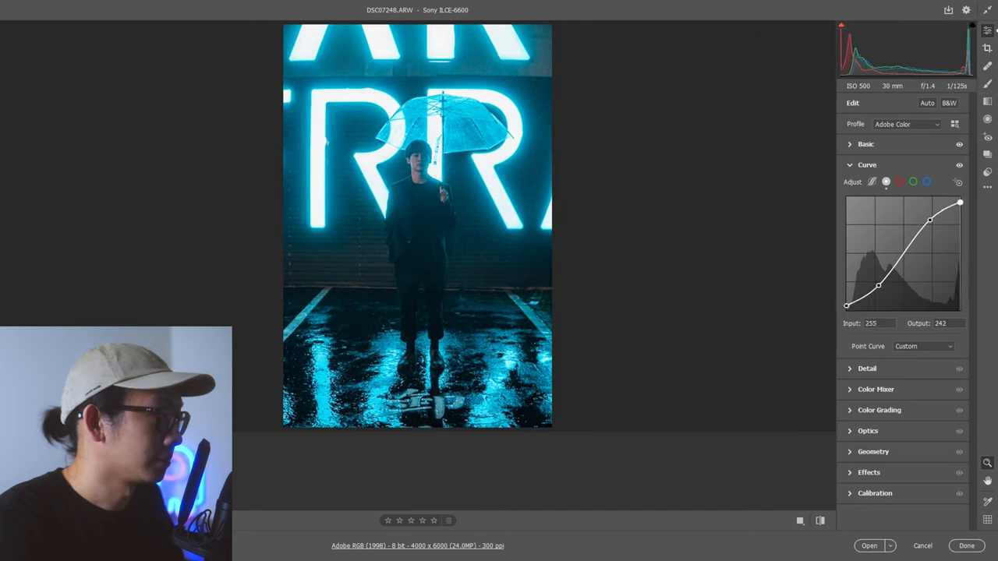
drag(960, 202, 960, 204)
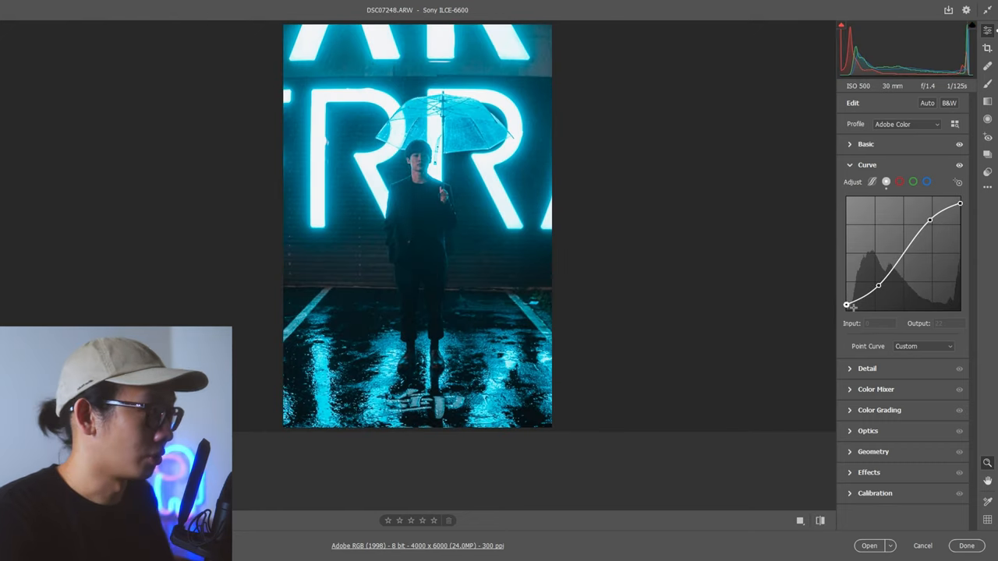
Step: Shape the Red and Green channel curves, pulling red and green from the darker tones
click(899, 182)
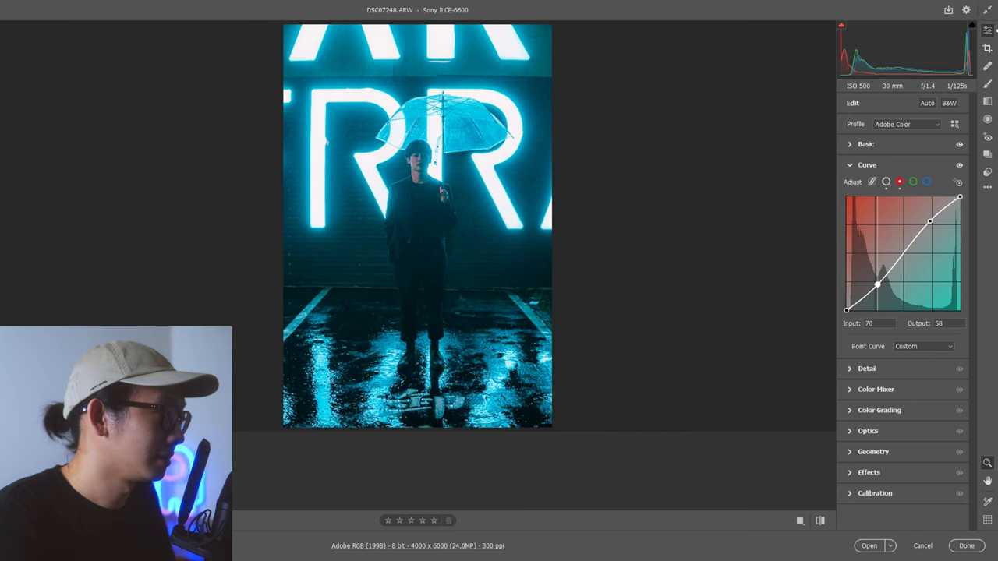
drag(851, 316, 848, 318)
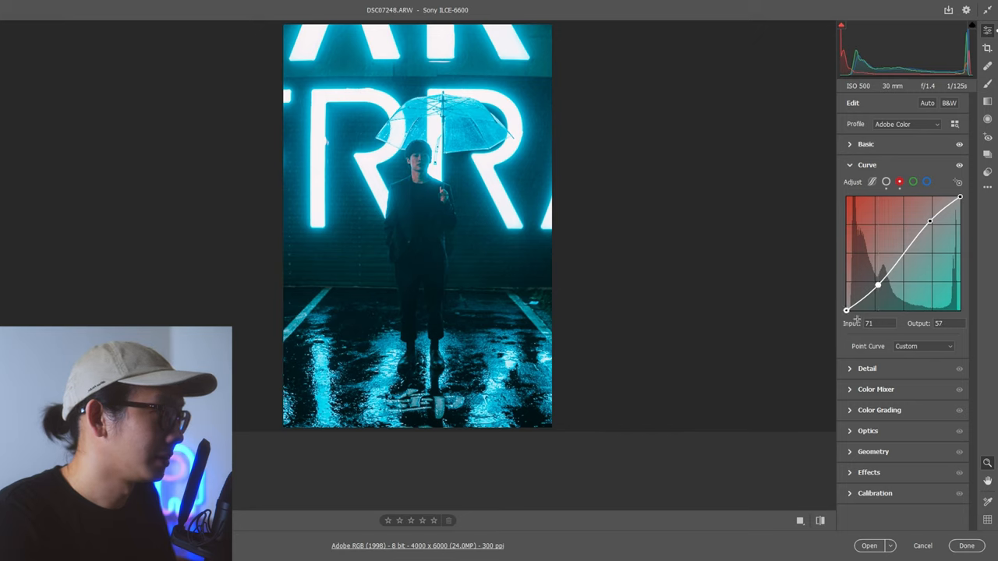
drag(847, 310, 847, 306)
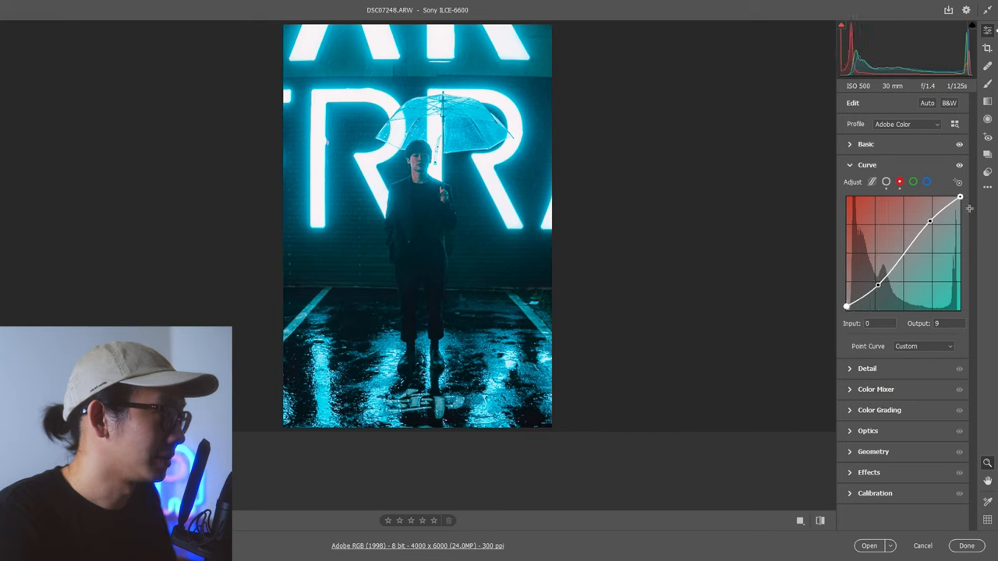
drag(960, 197, 960, 201)
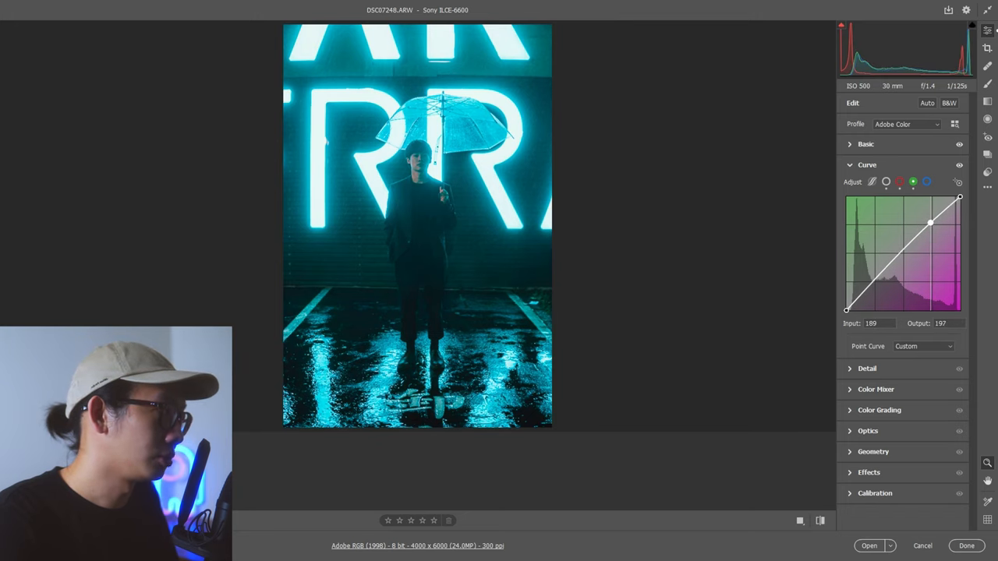
drag(931, 222, 877, 284)
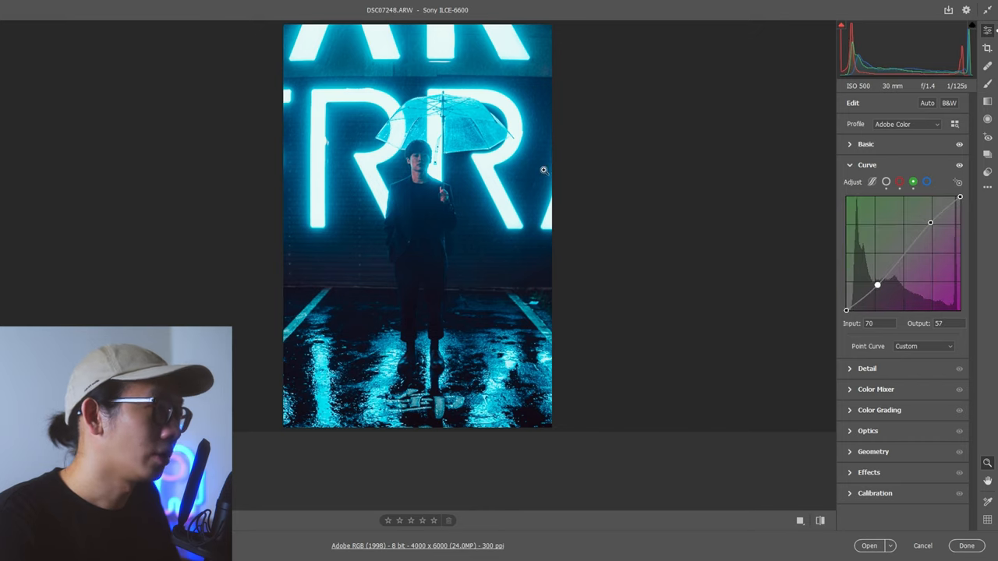
mouse_move(340, 310)
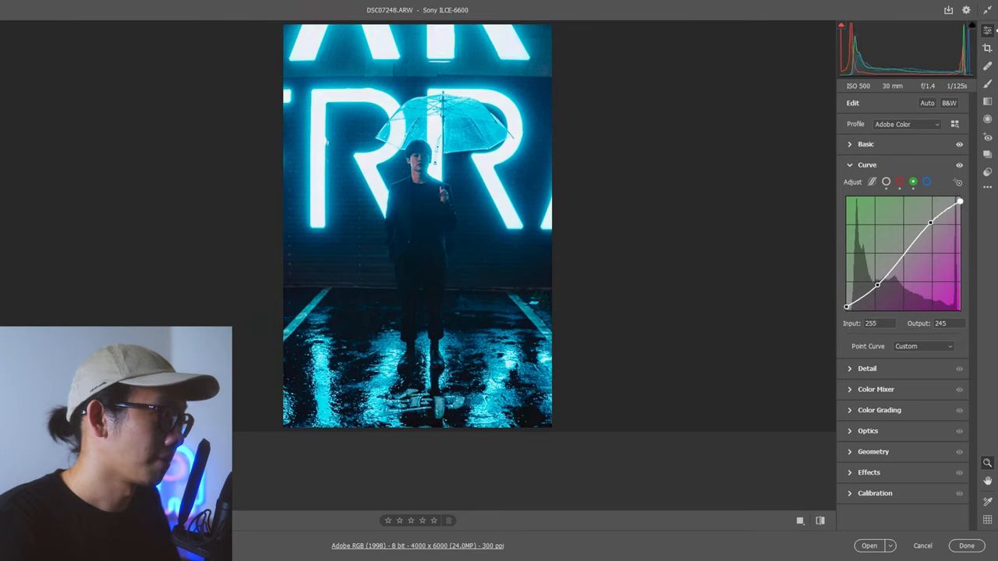
click(927, 181)
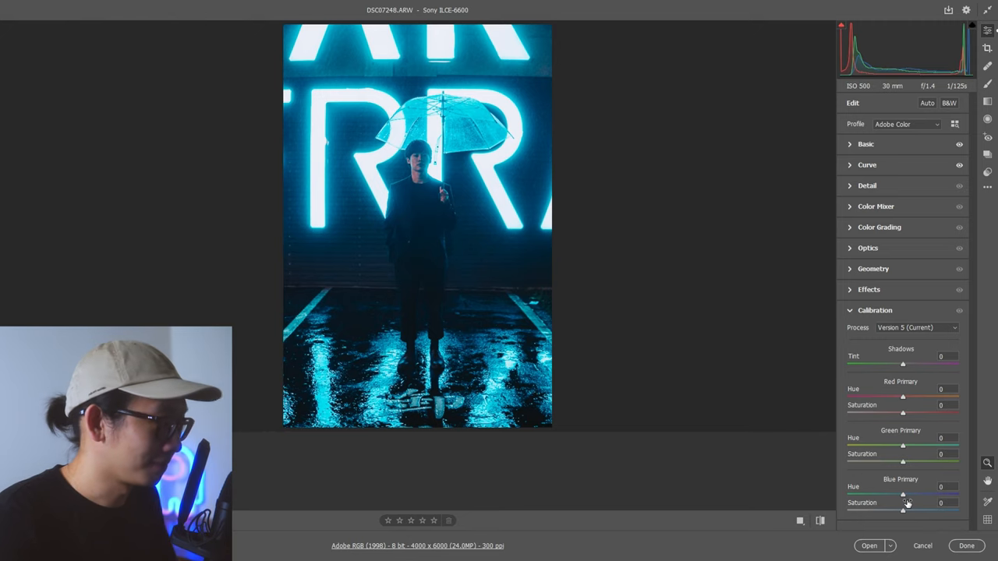
Step: Set the Blue Primary Hue to -15 in Calibration
drag(903, 494, 895, 494)
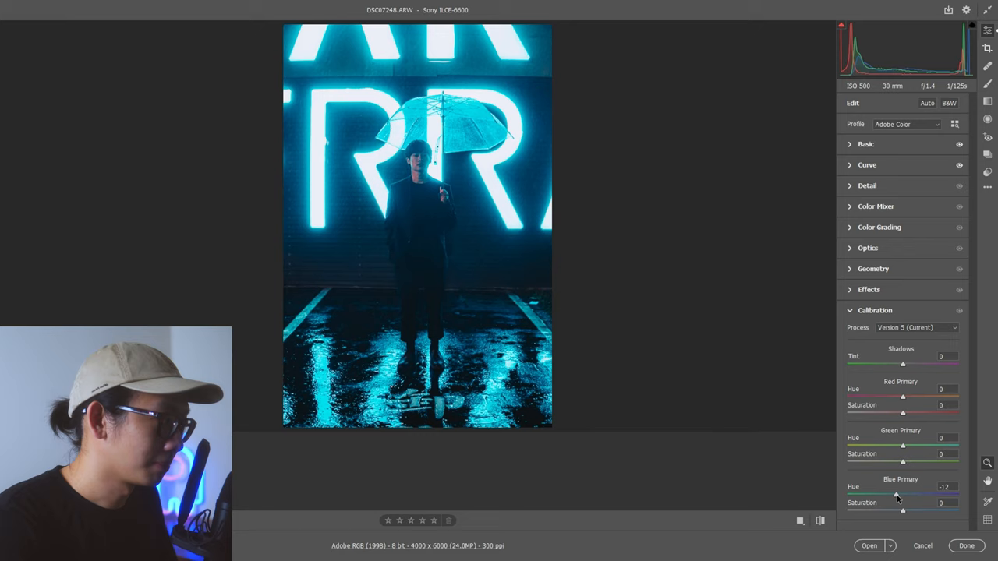
drag(897, 496, 893, 495)
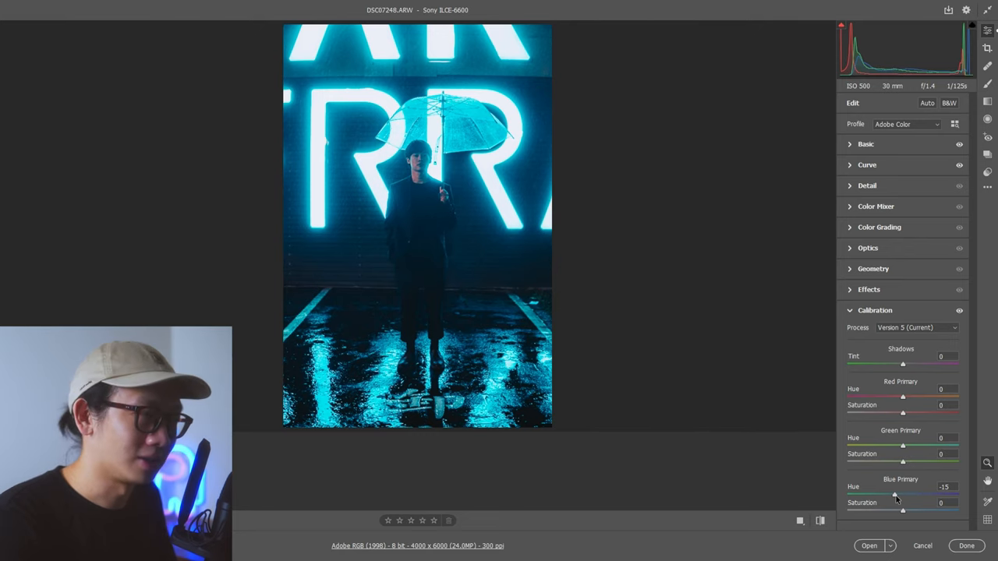
drag(894, 494, 849, 494)
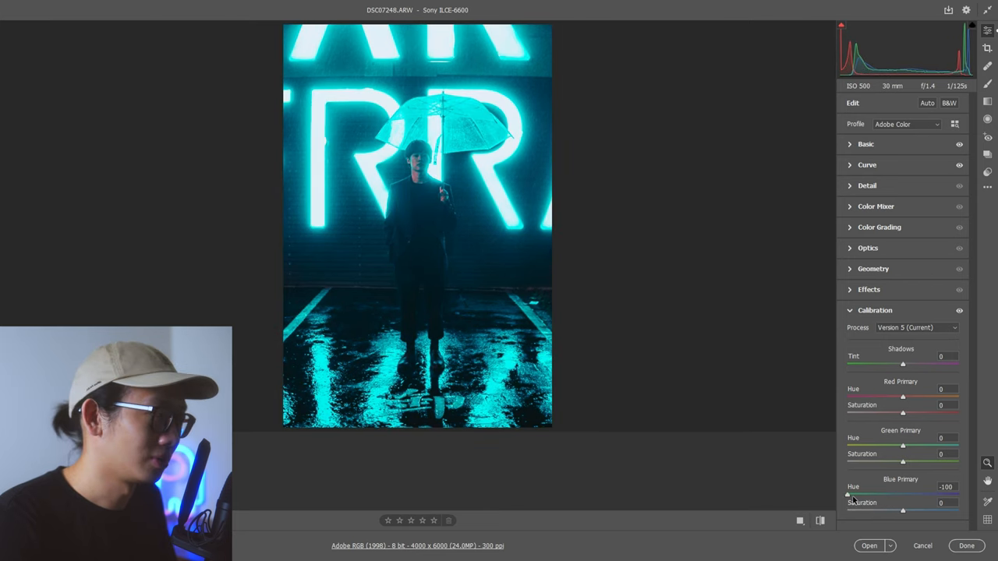
drag(848, 495, 893, 495)
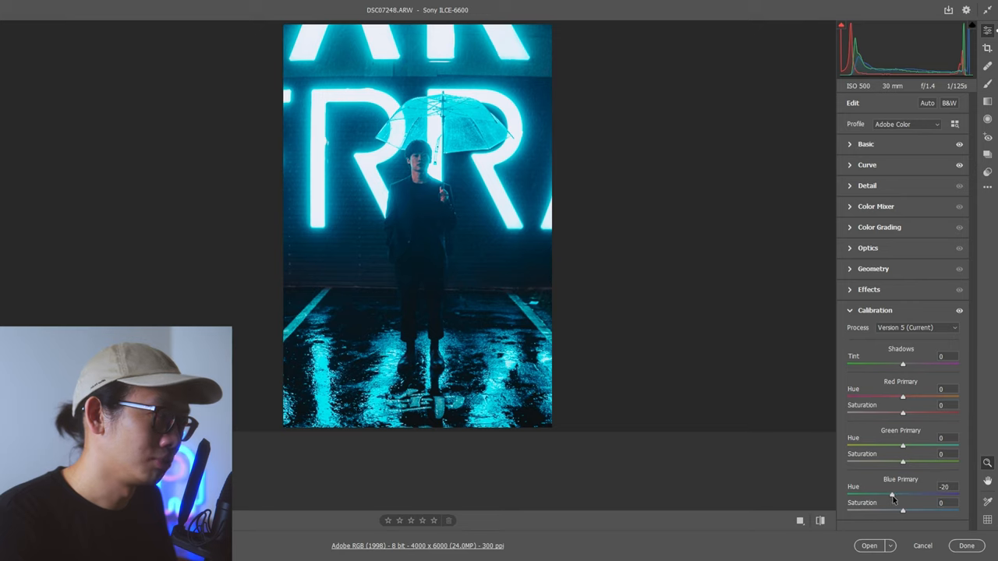
Step: Set Red and Green Primary Hue to +34, keeping Shadows Tint neutral
drag(893, 495, 903, 495)
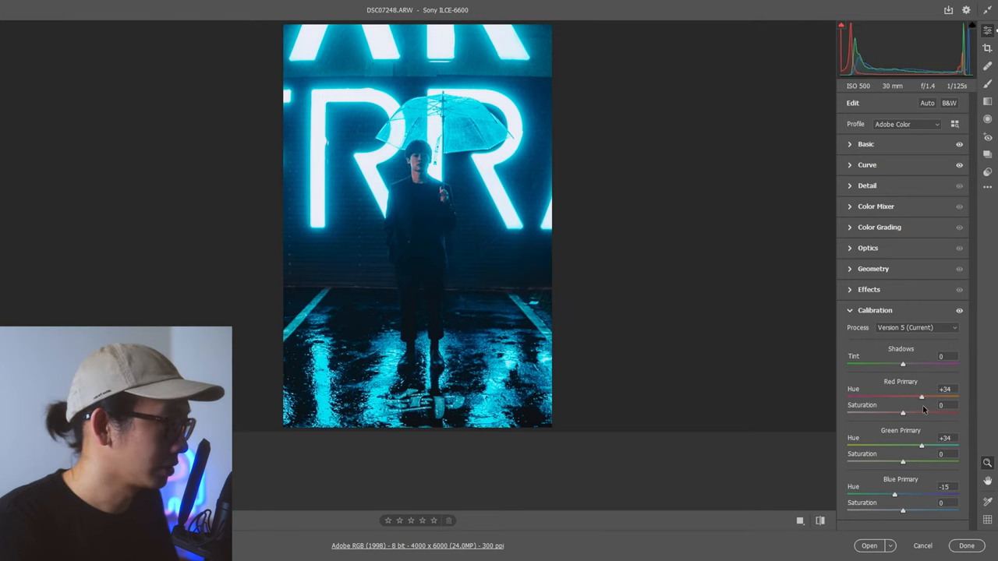
drag(921, 398, 924, 398)
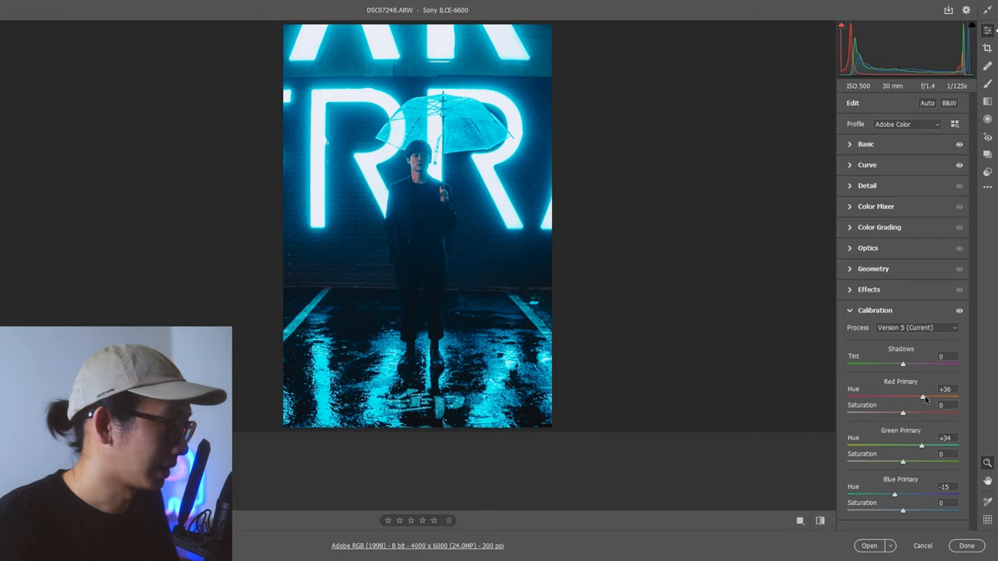
drag(924, 397, 921, 397)
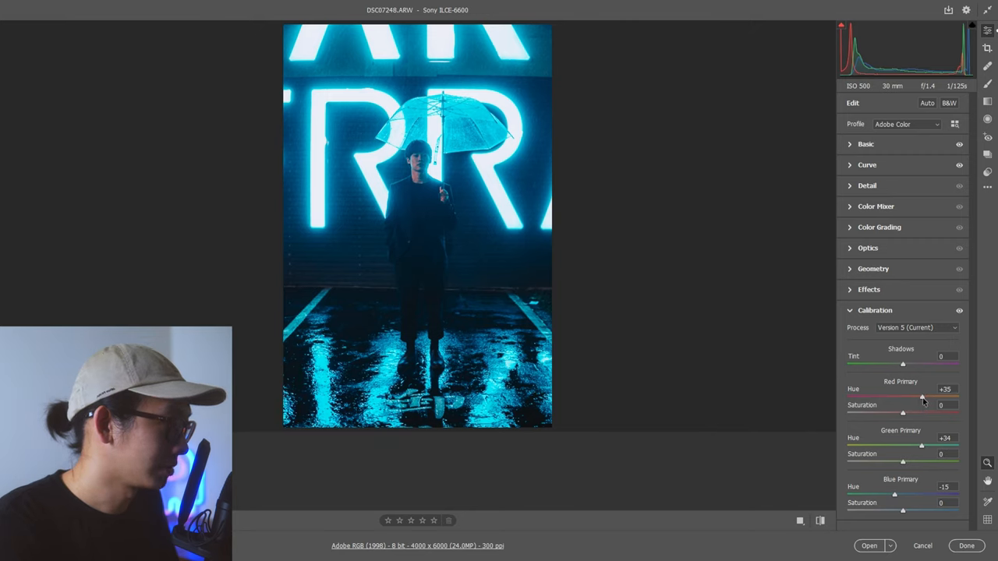
drag(922, 396, 921, 396)
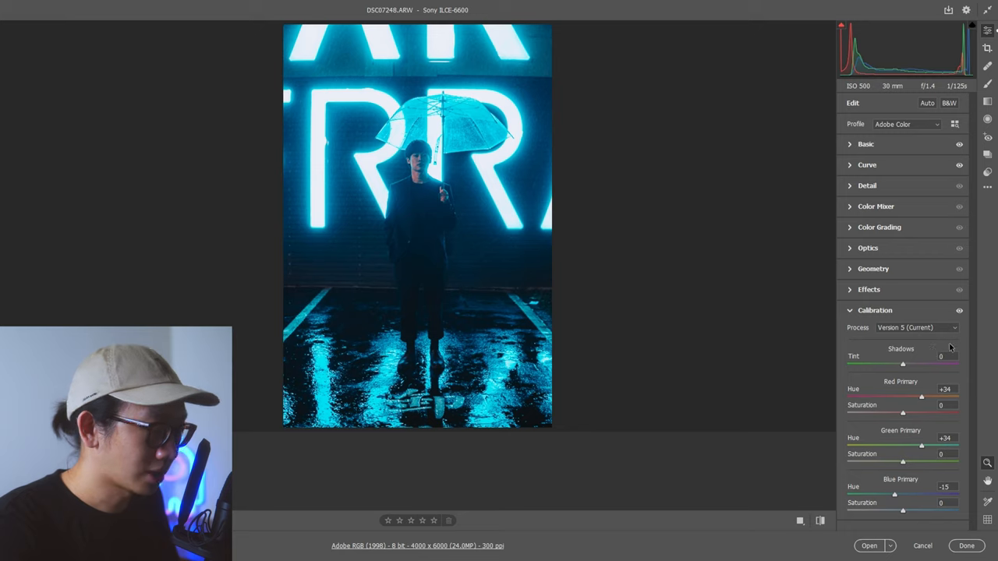
drag(903, 364, 910, 365)
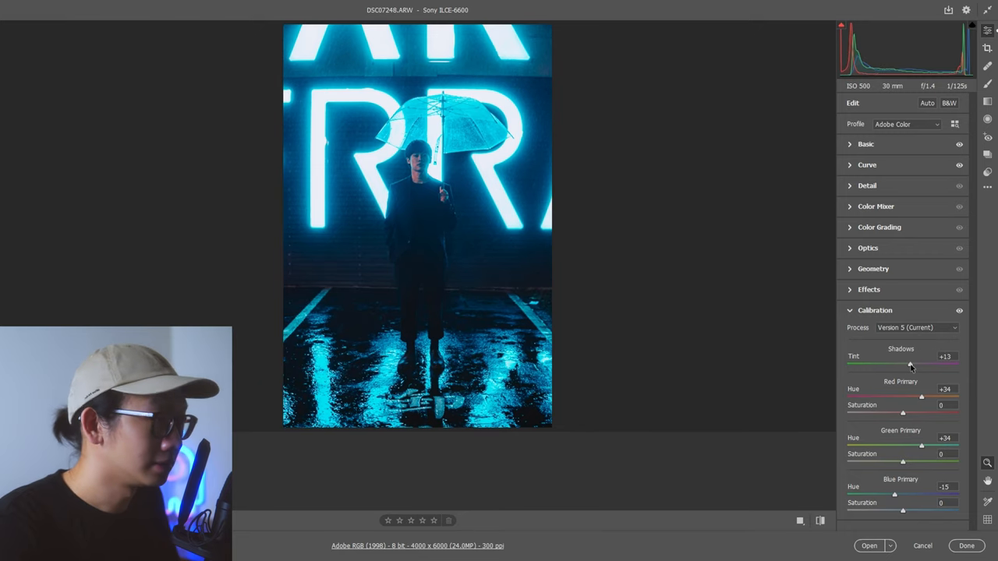
drag(911, 364, 903, 364)
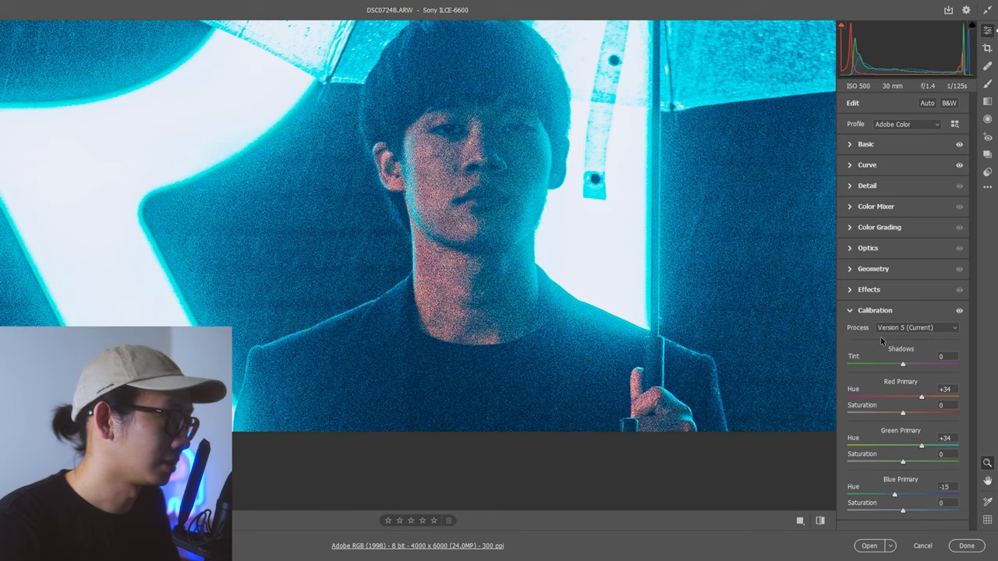
Step: Raise Calibration Shadows Tint to +33 for a magenta cast in the darks
drag(902, 365, 916, 364)
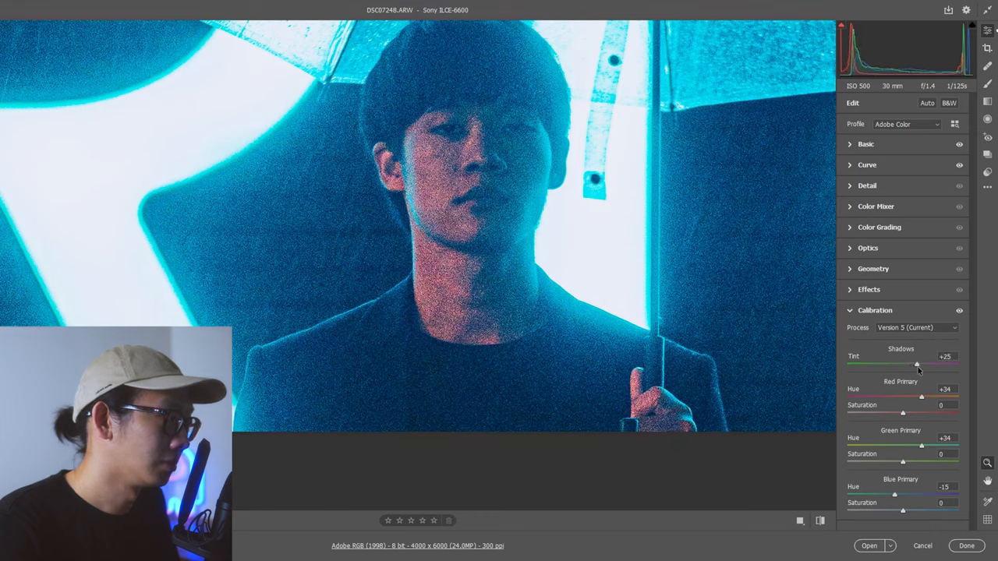
drag(916, 365, 919, 365)
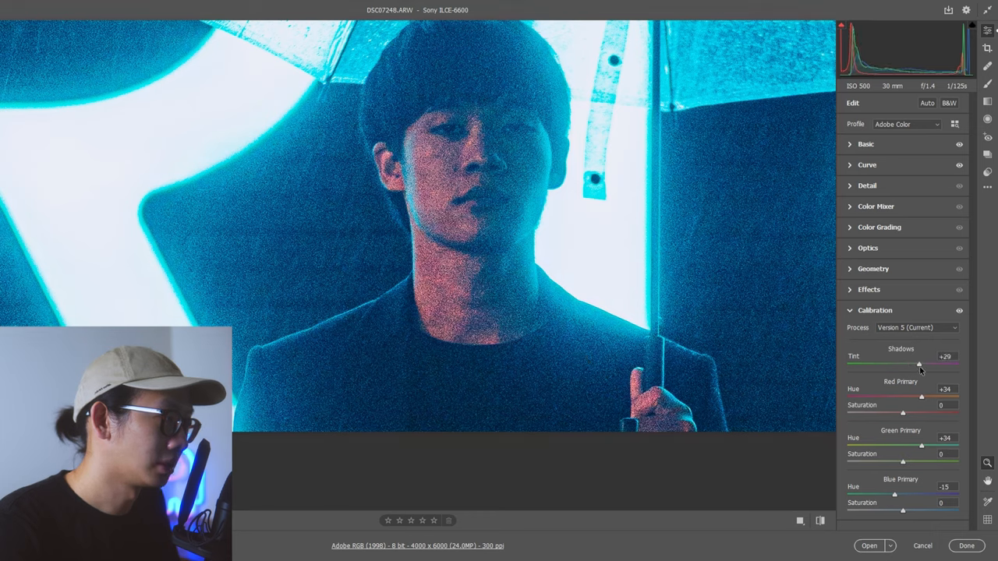
drag(921, 365, 922, 366)
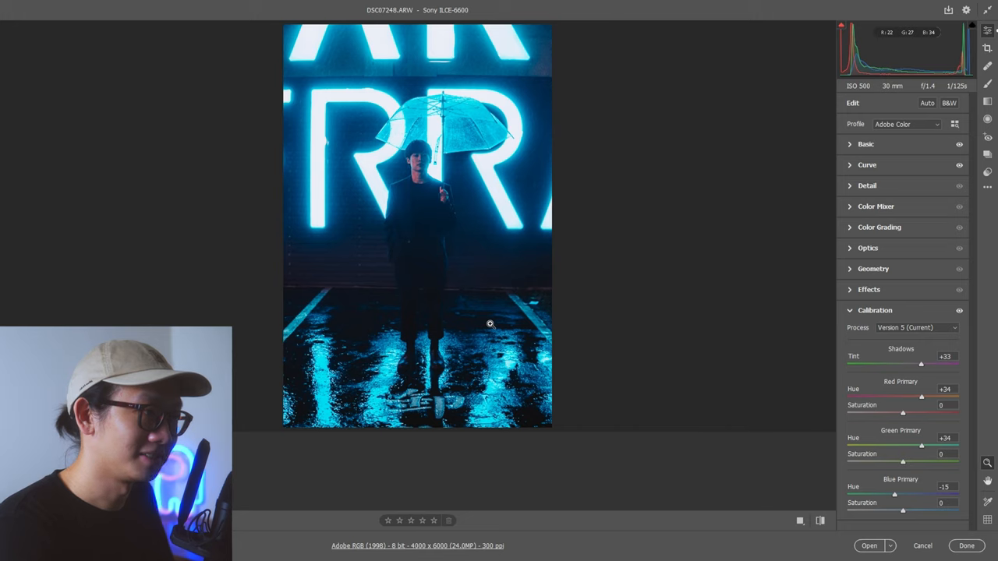
Step: In Effects, set Vignetting to -12 with Feather 42
click(868, 289)
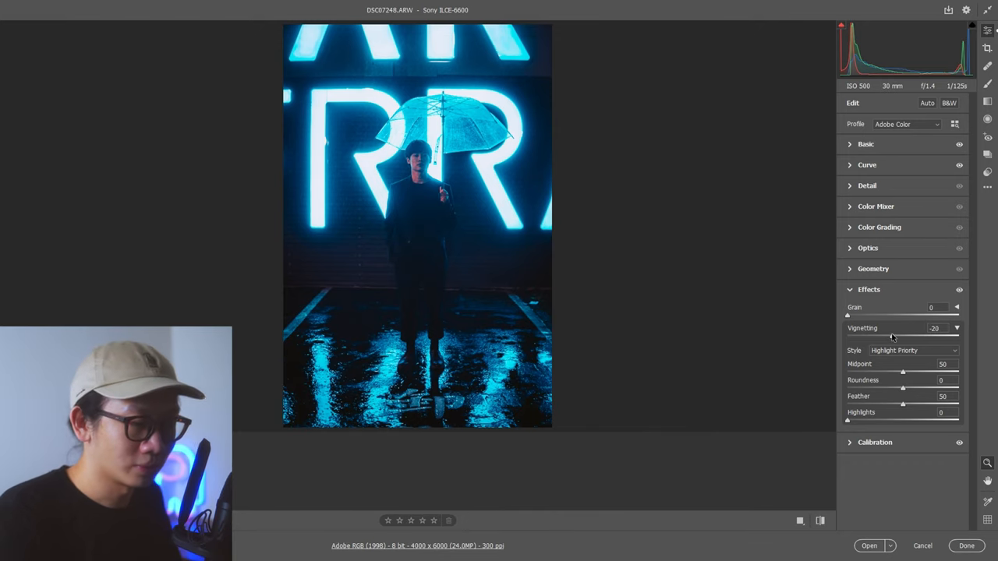
drag(848, 336, 898, 336)
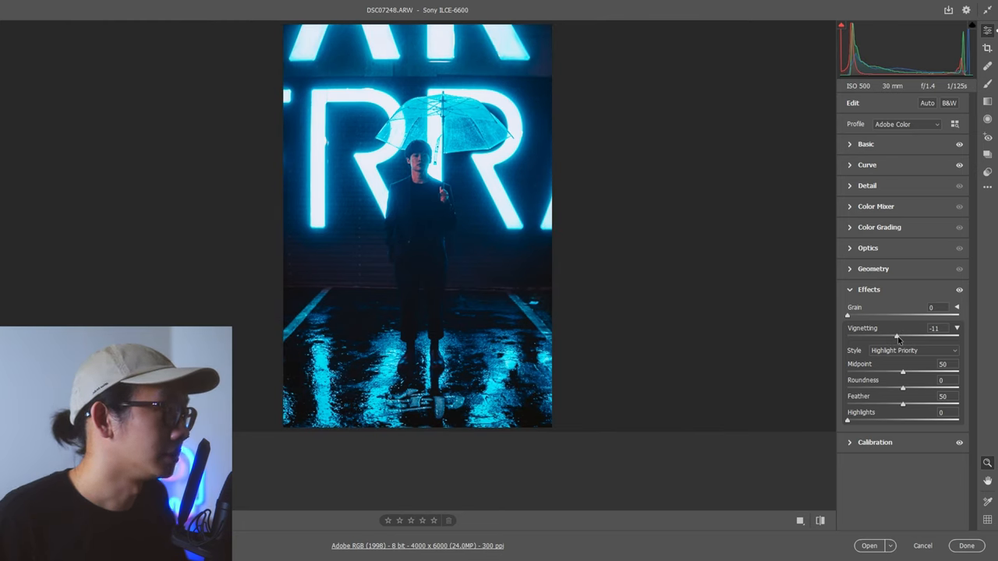
drag(898, 336, 896, 336)
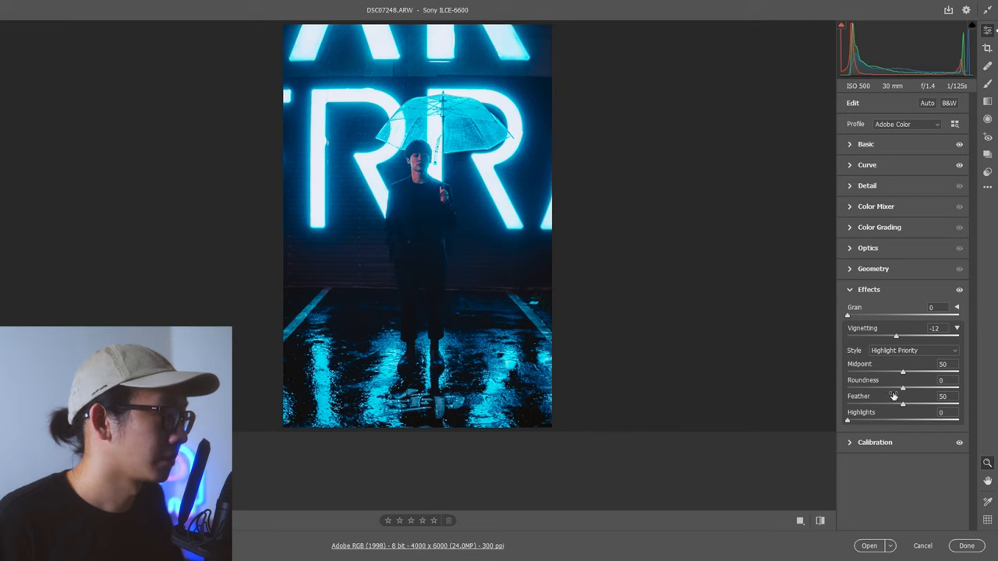
drag(903, 388, 961, 388)
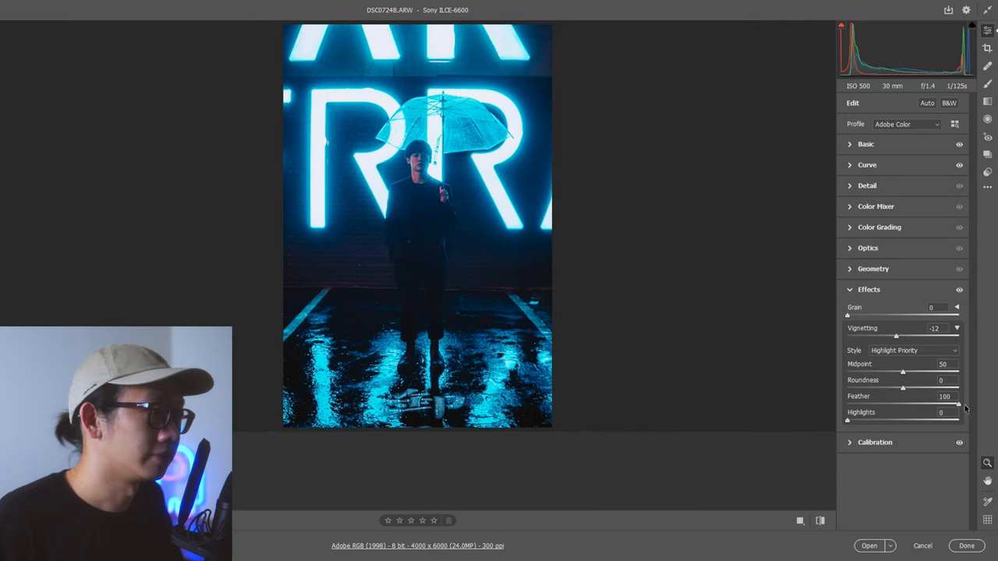
drag(957, 405, 848, 404)
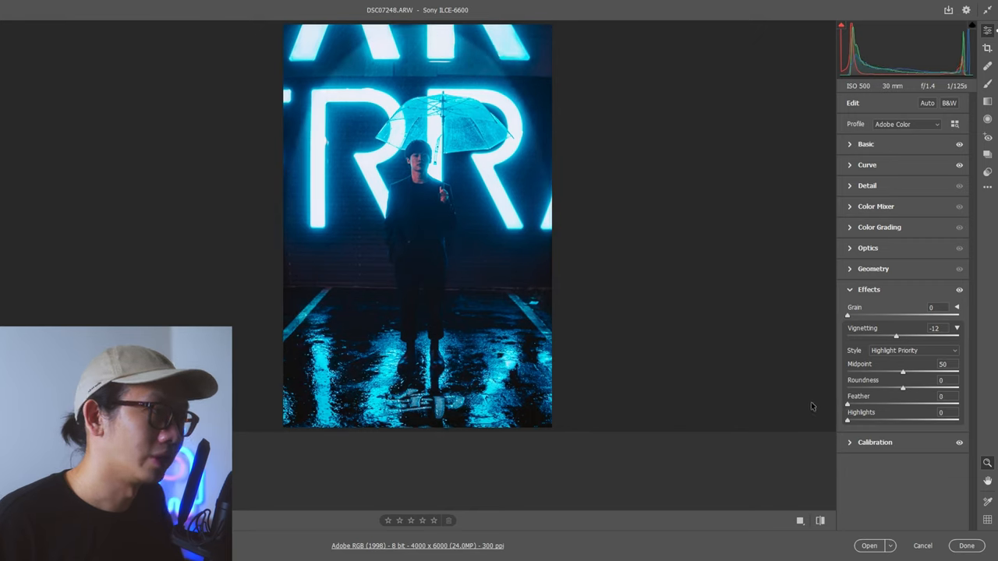
drag(847, 404, 882, 404)
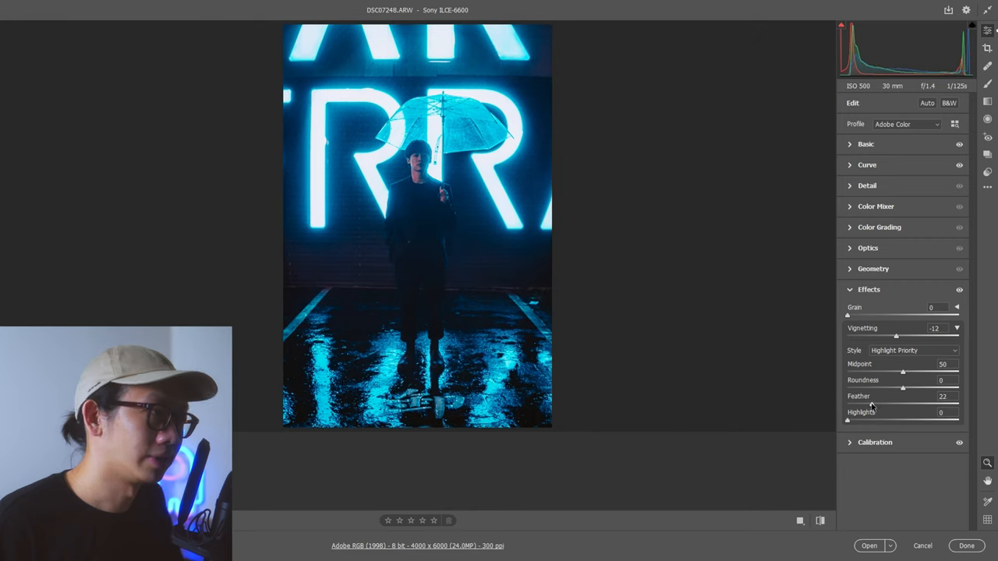
drag(872, 404, 892, 404)
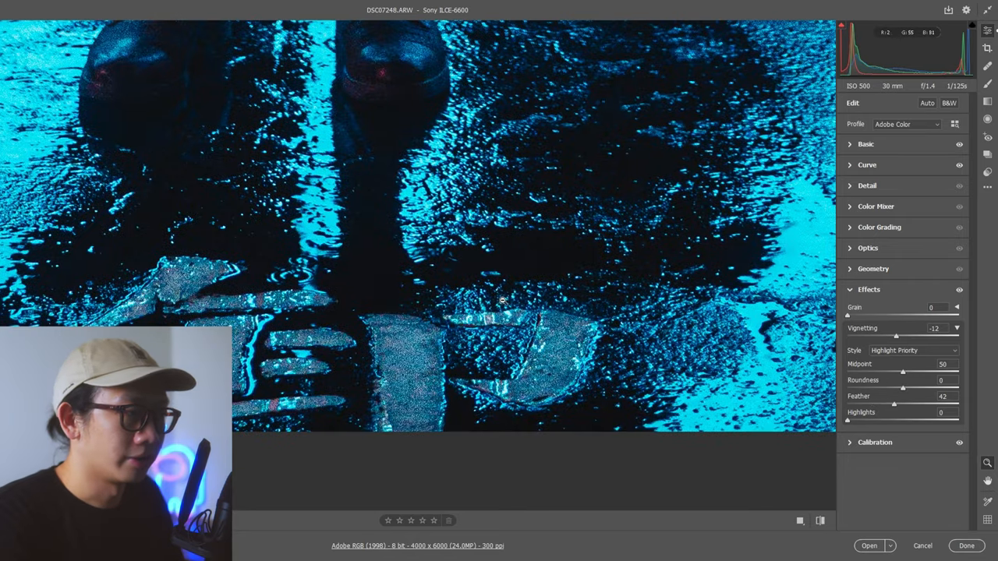
drag(499, 304, 592, 261)
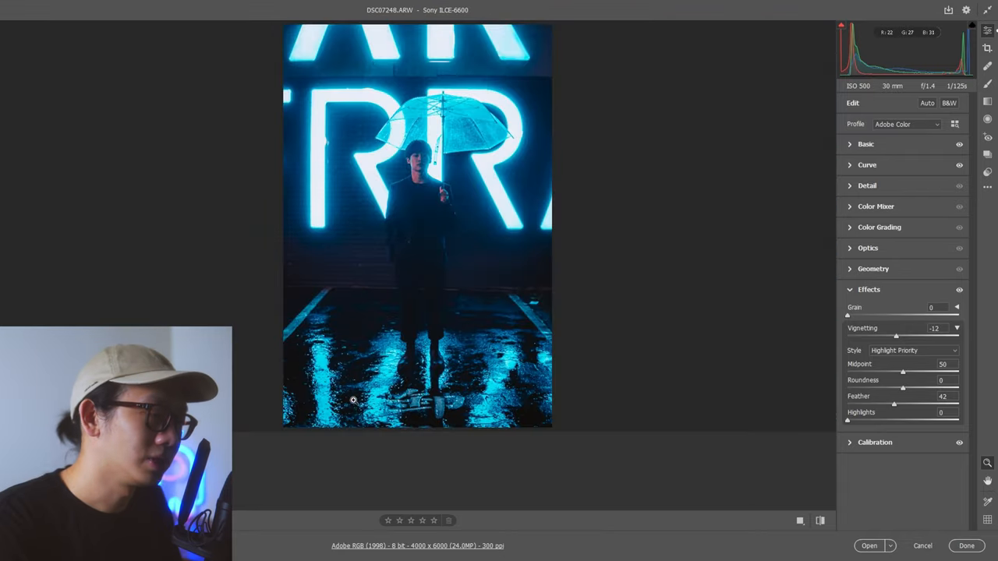
mouse_move(376, 97)
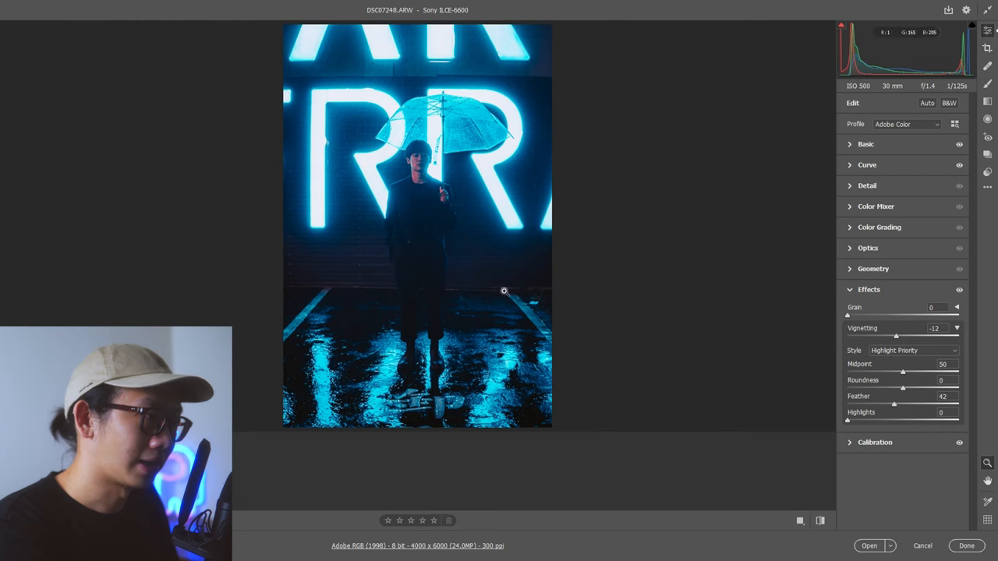
mouse_move(438, 376)
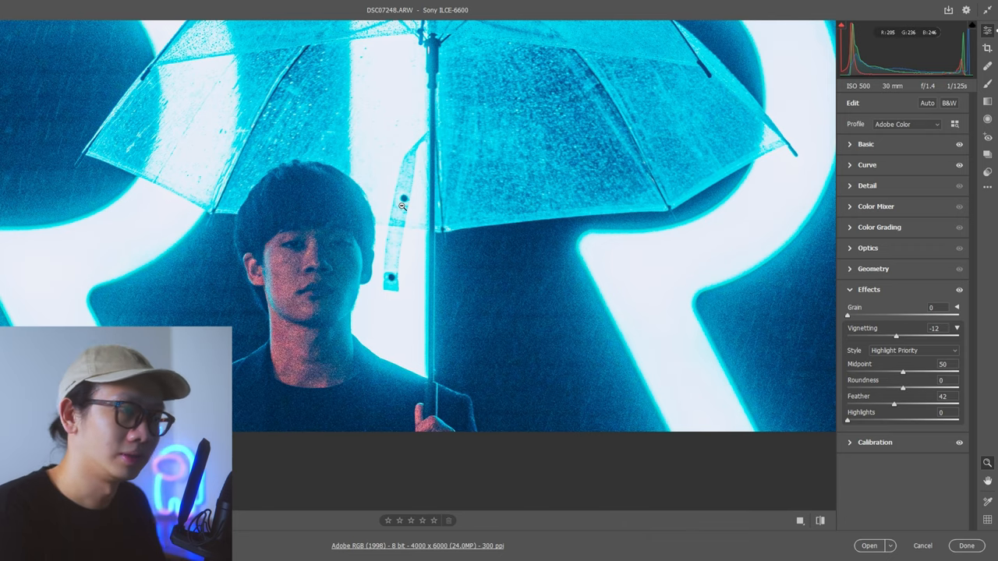
mouse_move(319, 353)
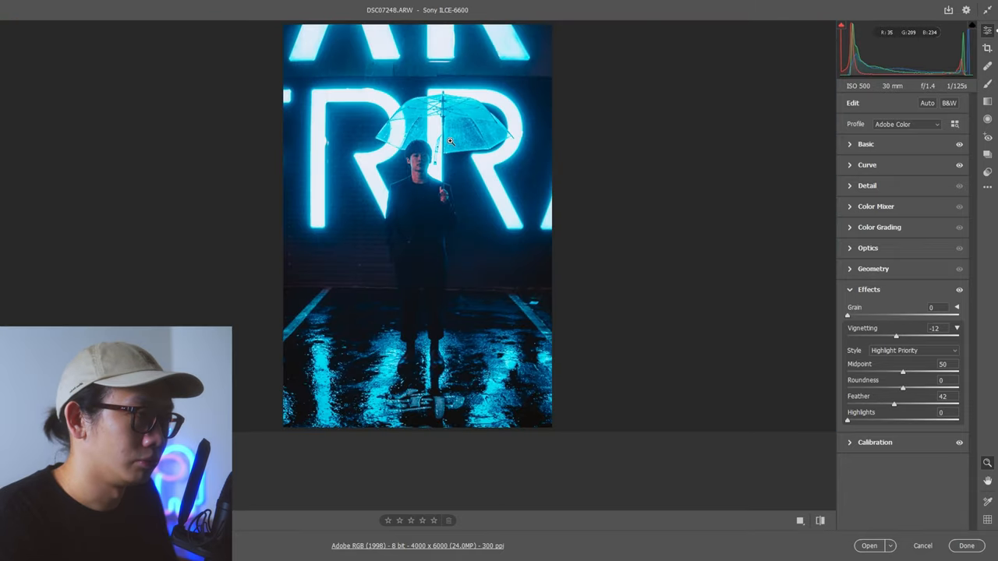
mouse_move(449, 166)
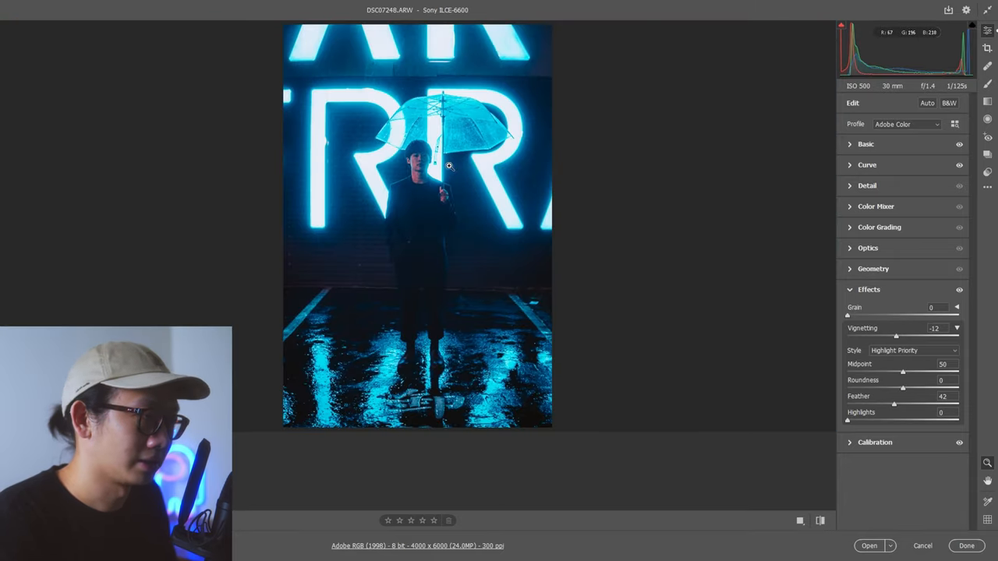